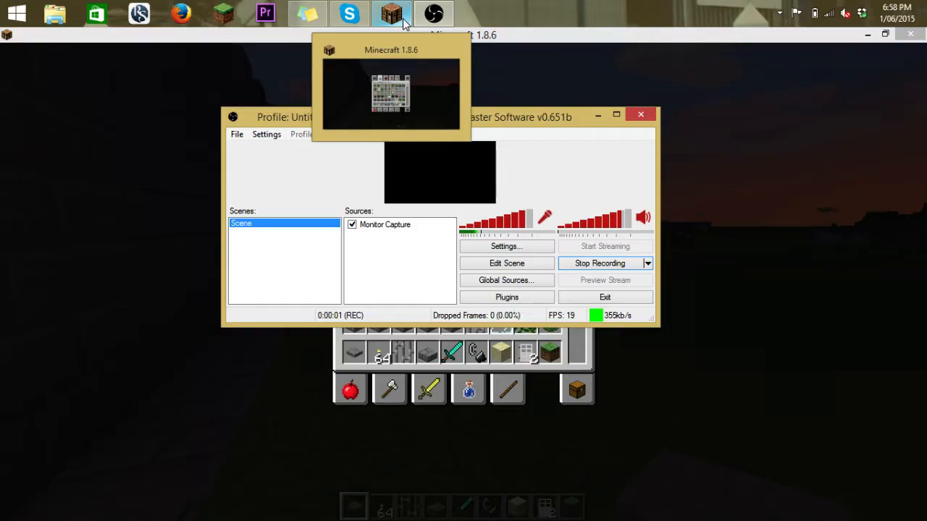
# - Bring the Minecraft window to the front showing the Decoration Blocks creative tab
pyautogui.click(391, 13)
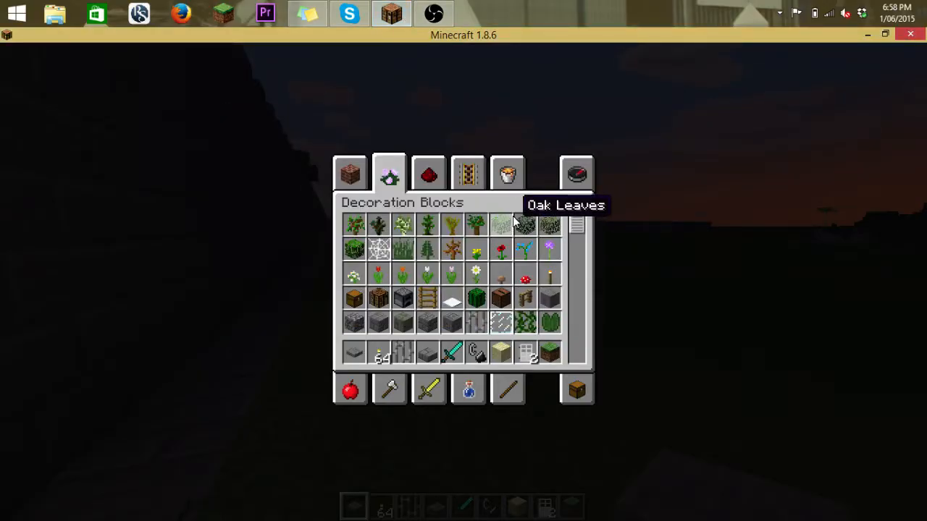
pyautogui.moveTo(627, 260)
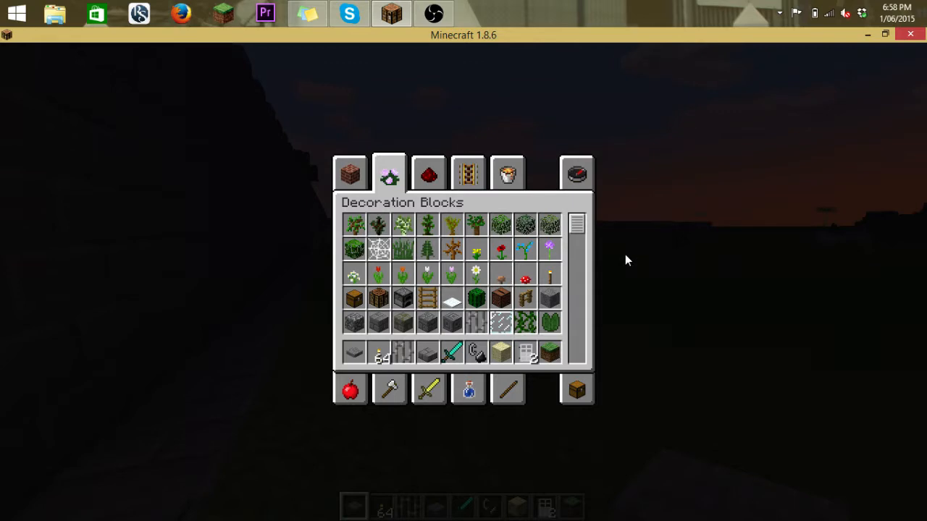
# - Close the inventory and walk through the torch-lit caves to the stairs and ladder
pyautogui.press('Escape')
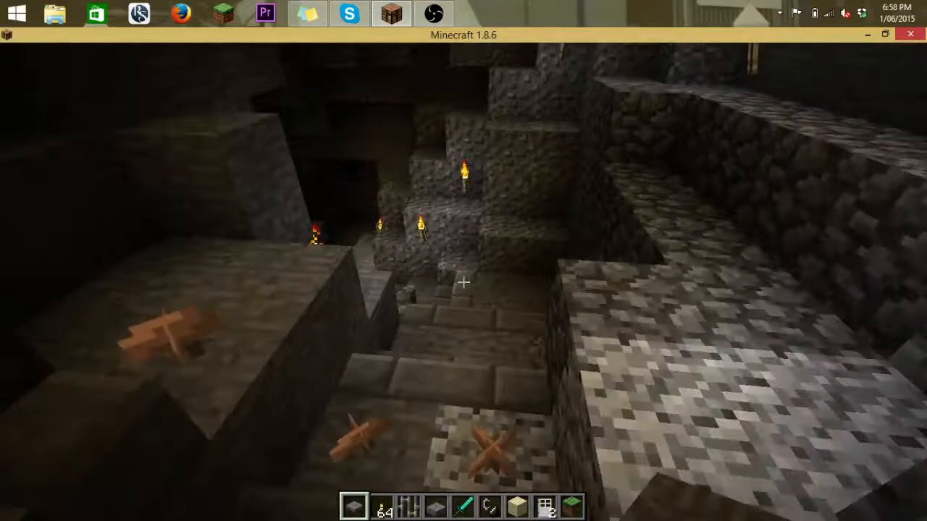
pyautogui.moveTo(464, 282)
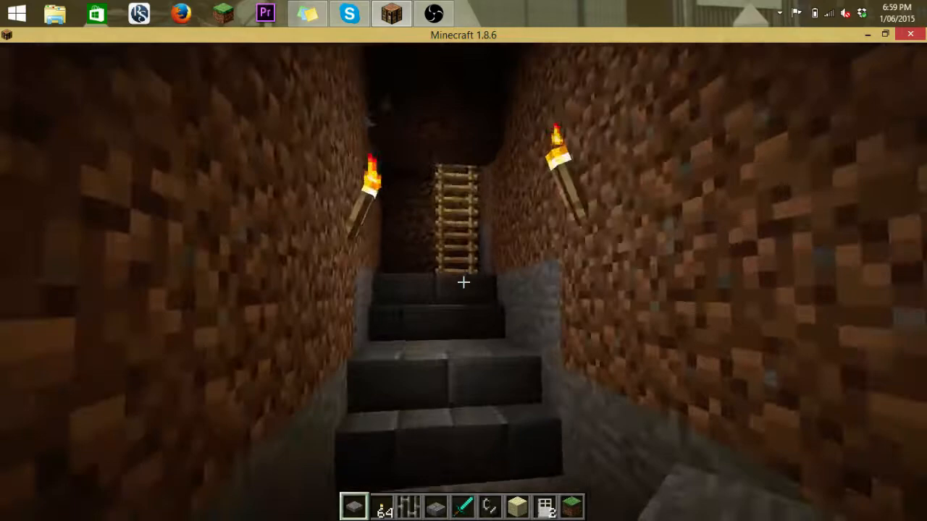
pyautogui.moveTo(463, 283)
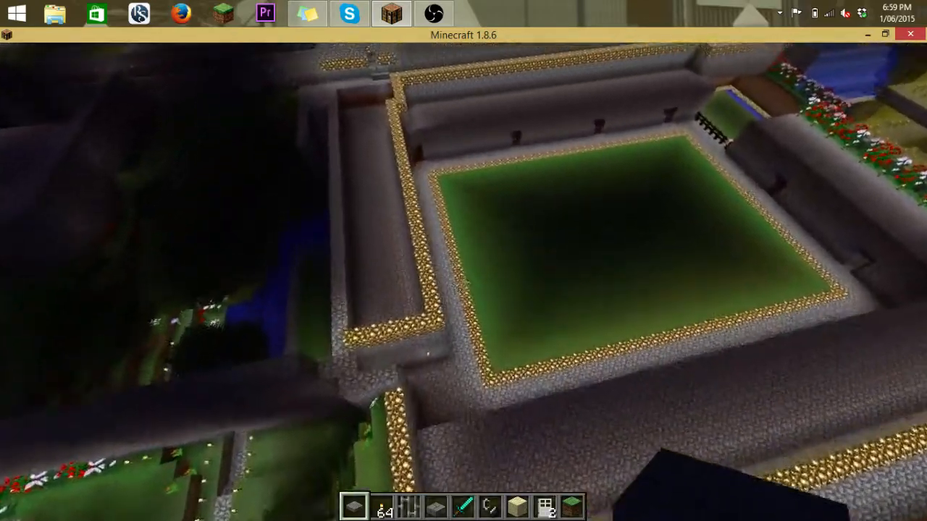
pyautogui.moveTo(464, 282)
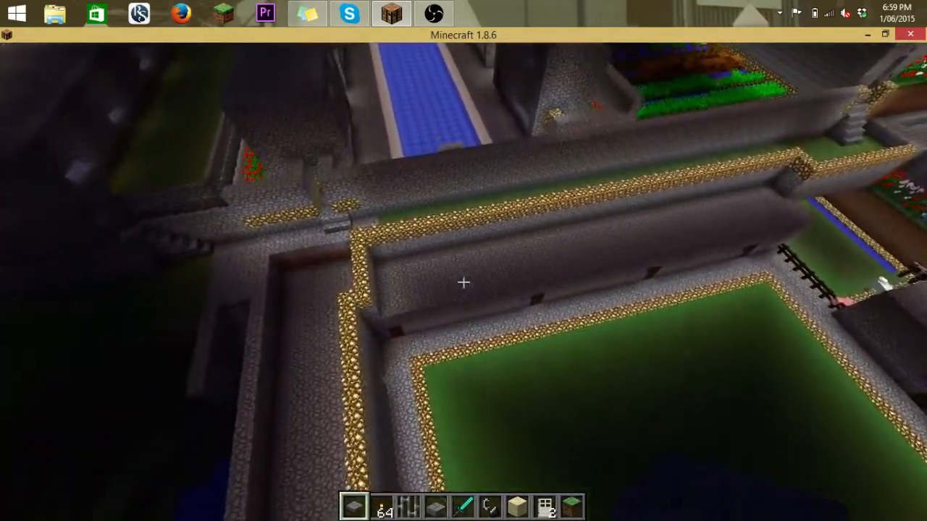
pyautogui.moveTo(464, 282)
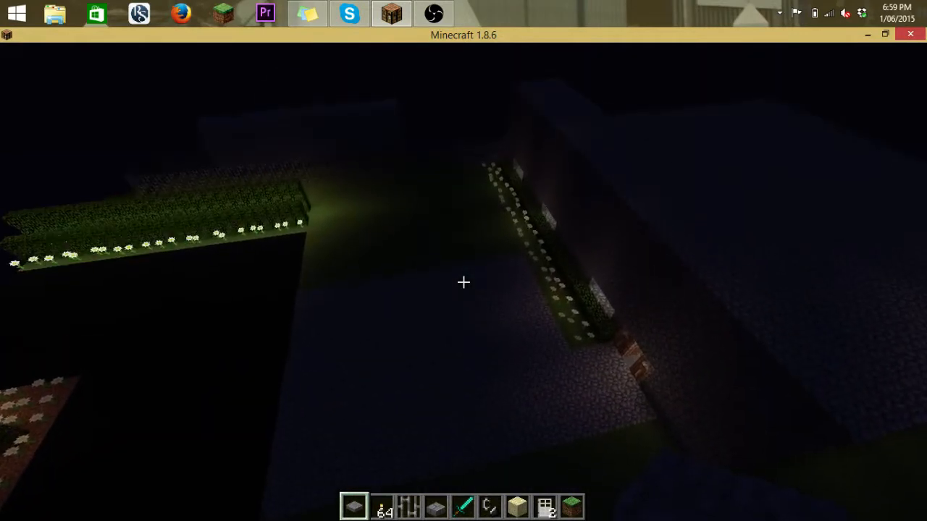
pyautogui.moveTo(463, 283)
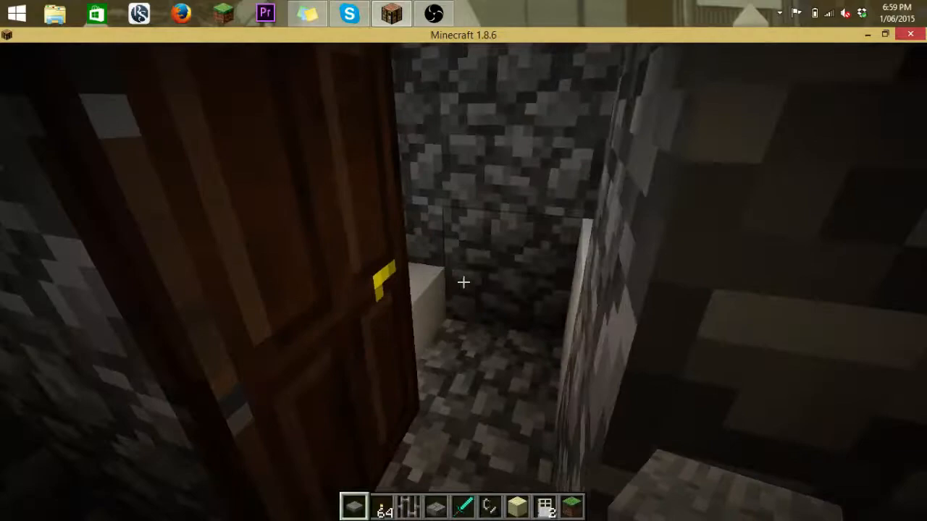
pyautogui.moveTo(464, 282)
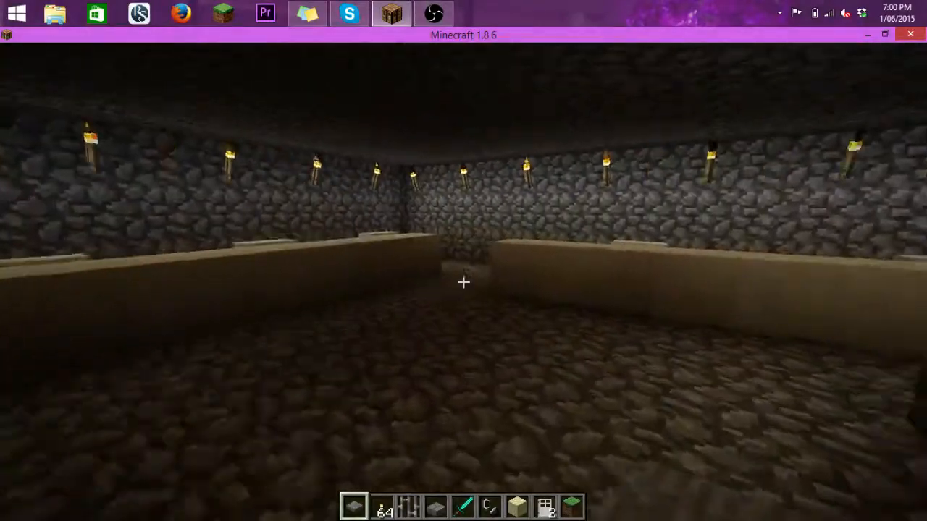
pyautogui.moveTo(464, 282)
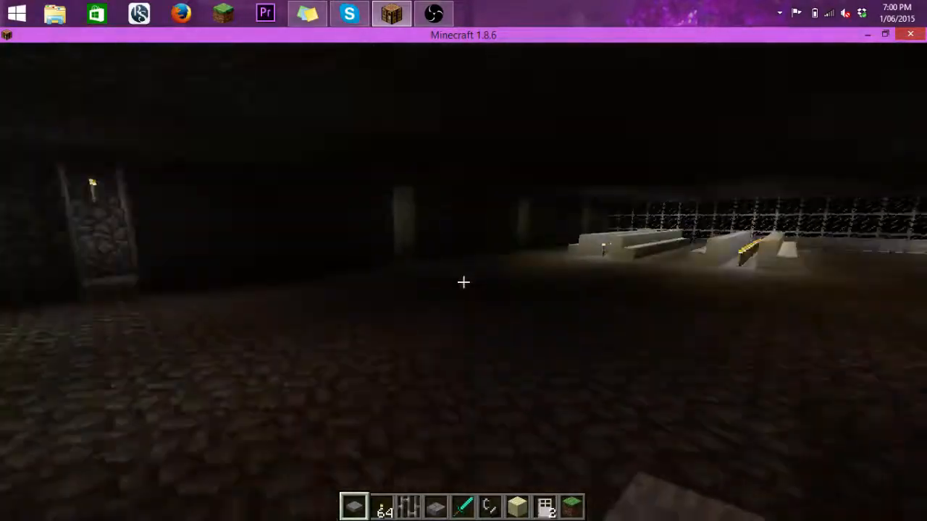
pyautogui.moveTo(463, 283)
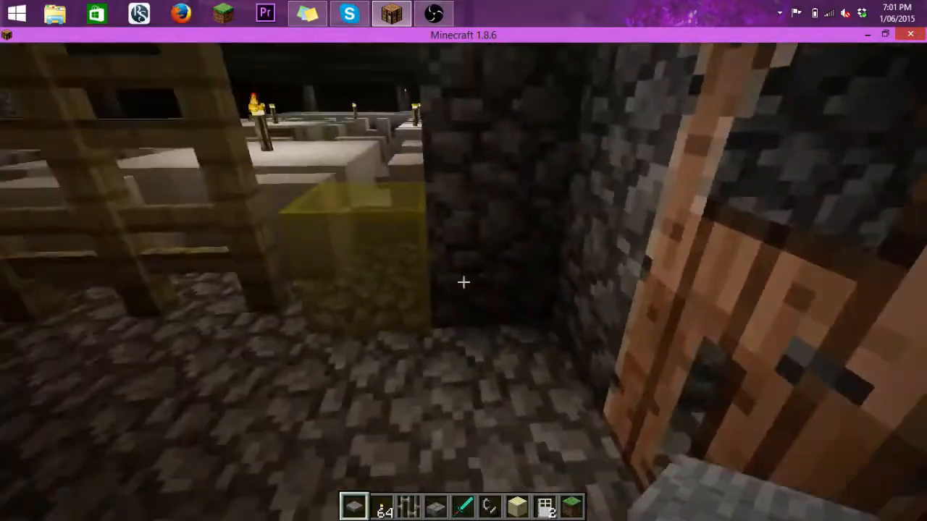
pyautogui.moveTo(464, 282)
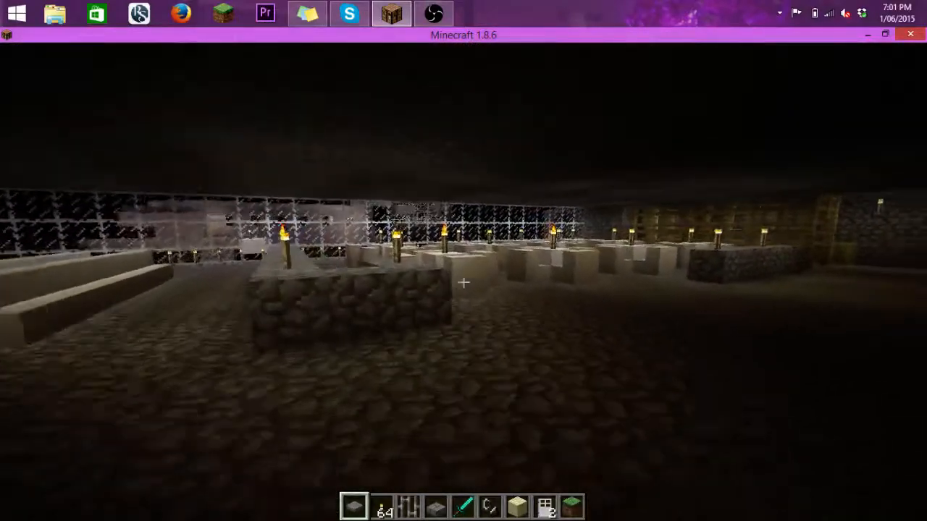
pyautogui.moveTo(464, 282)
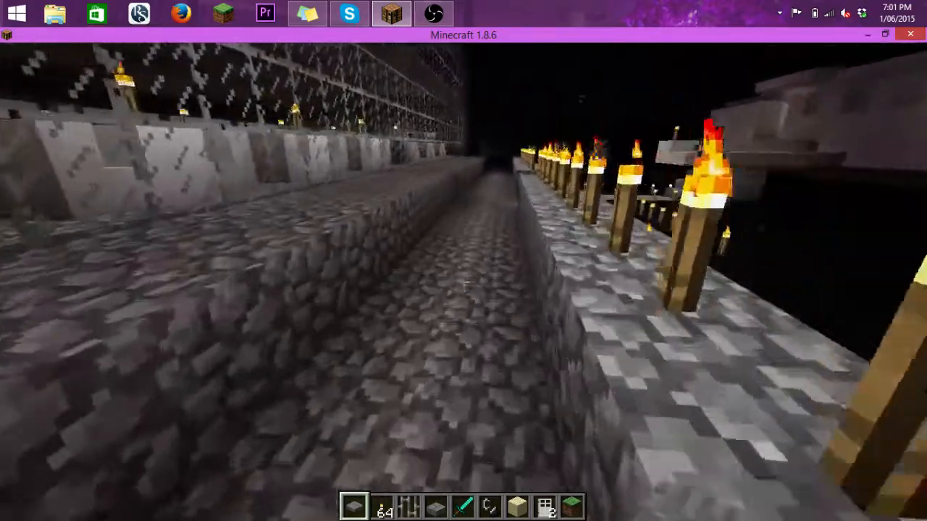
pyautogui.moveTo(463, 283)
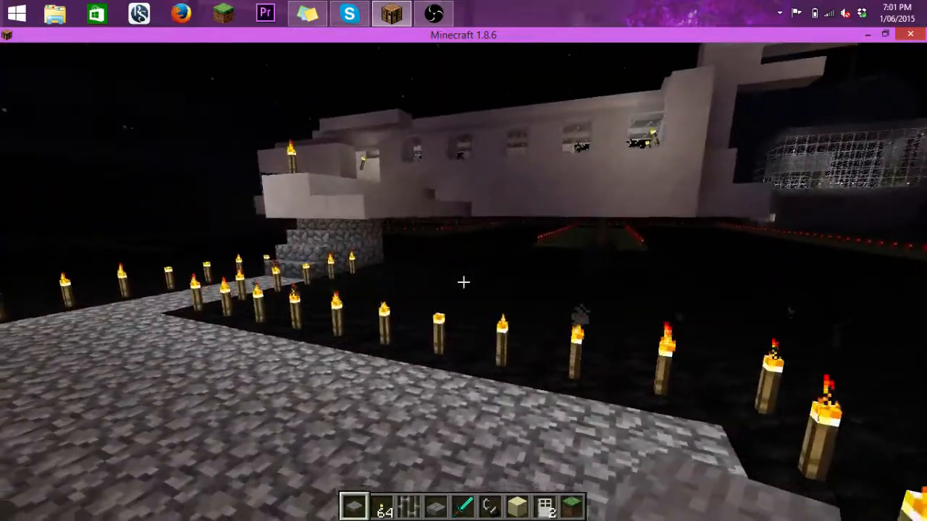
pyautogui.moveTo(463, 283)
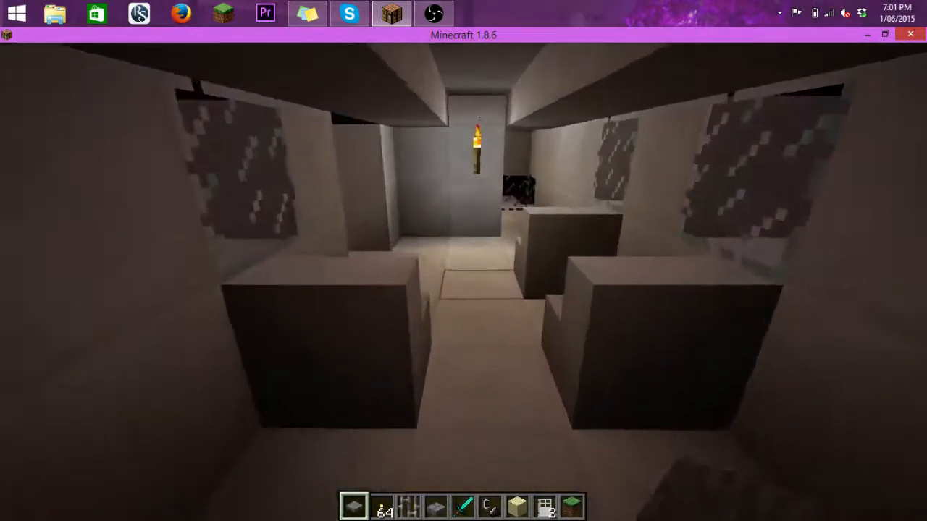
pyautogui.moveTo(464, 282)
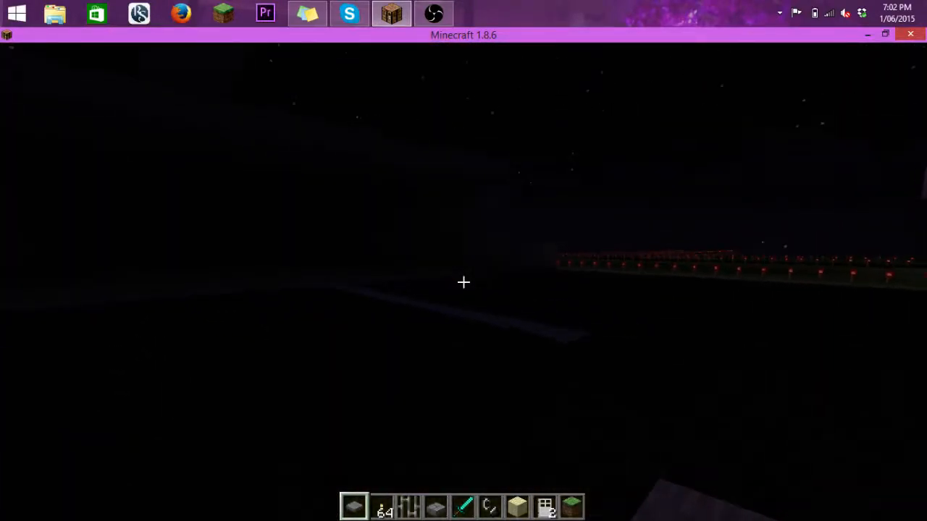
pyautogui.moveTo(464, 283)
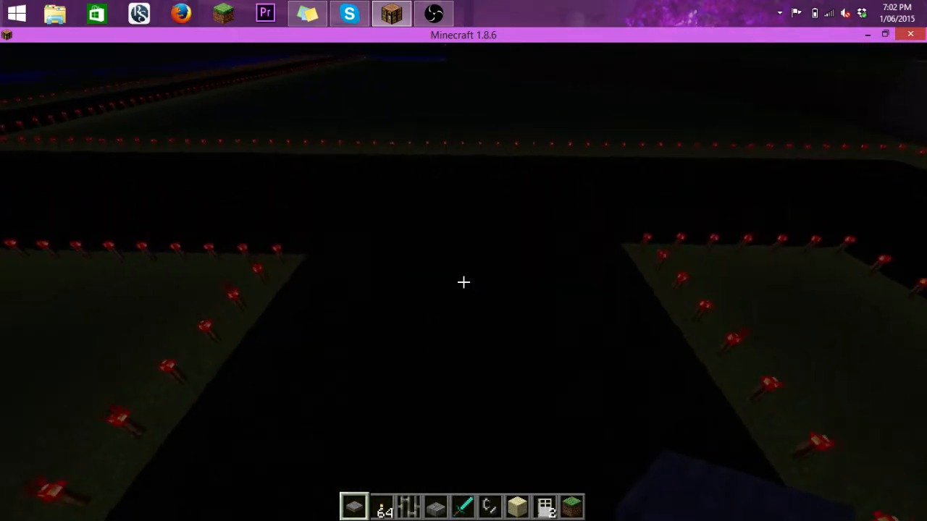
pyautogui.moveTo(464, 283)
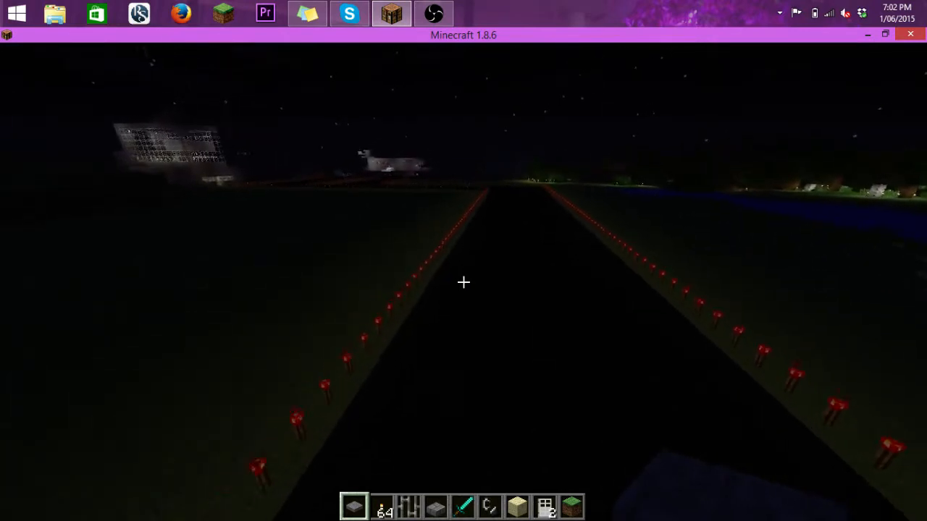
pyautogui.moveTo(463, 283)
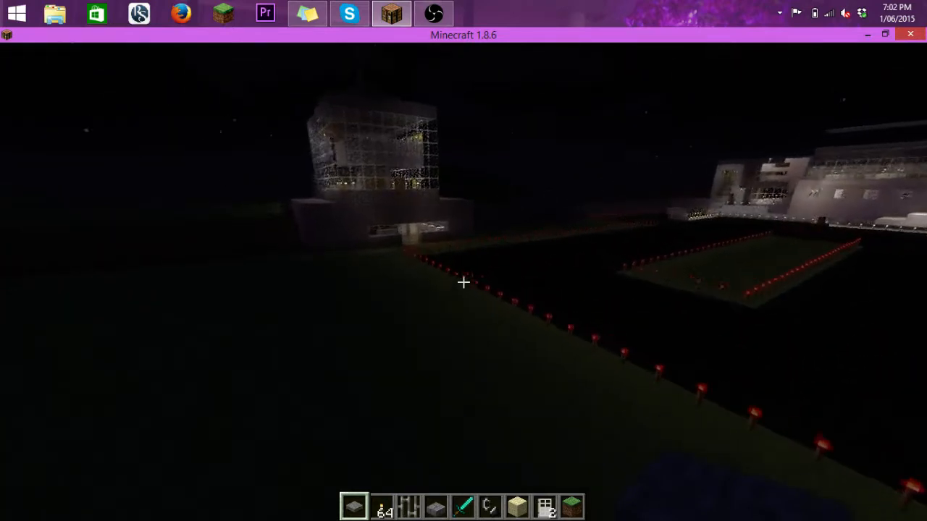
pyautogui.moveTo(463, 282)
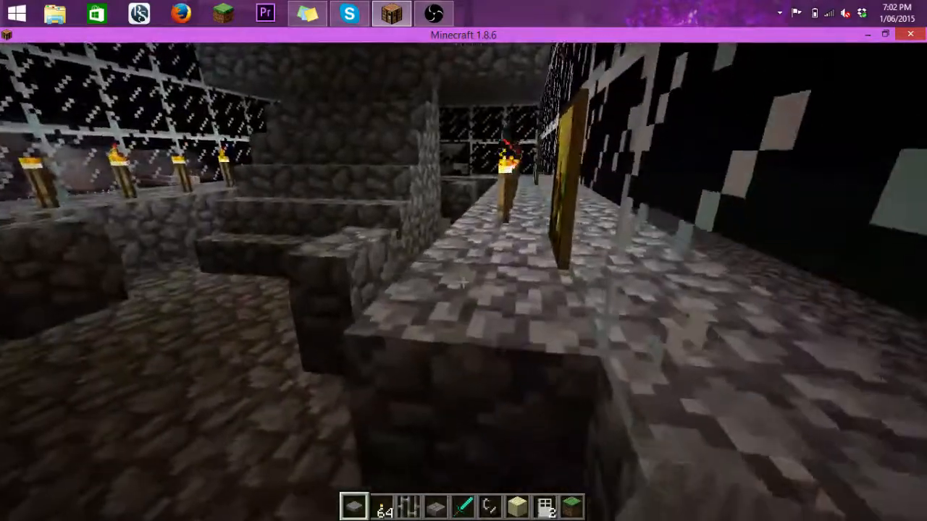
pyautogui.moveTo(463, 282)
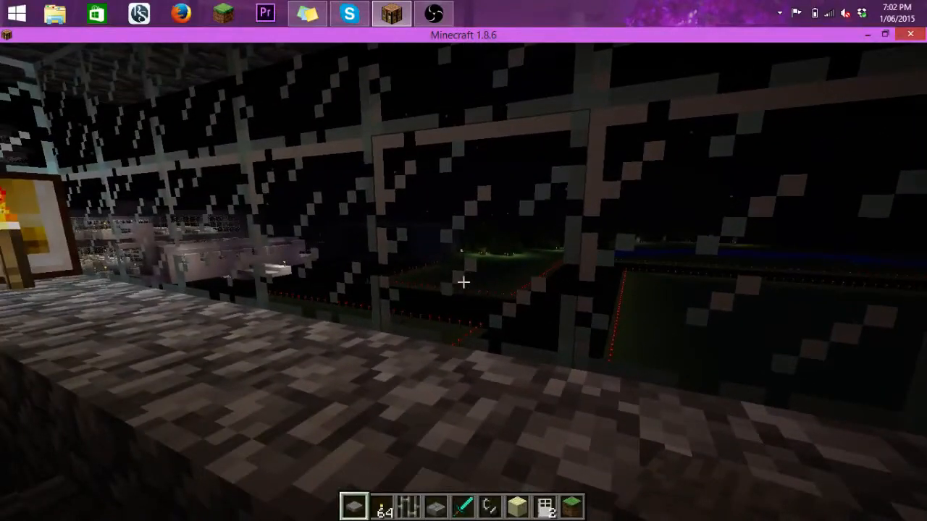
pyautogui.moveTo(464, 283)
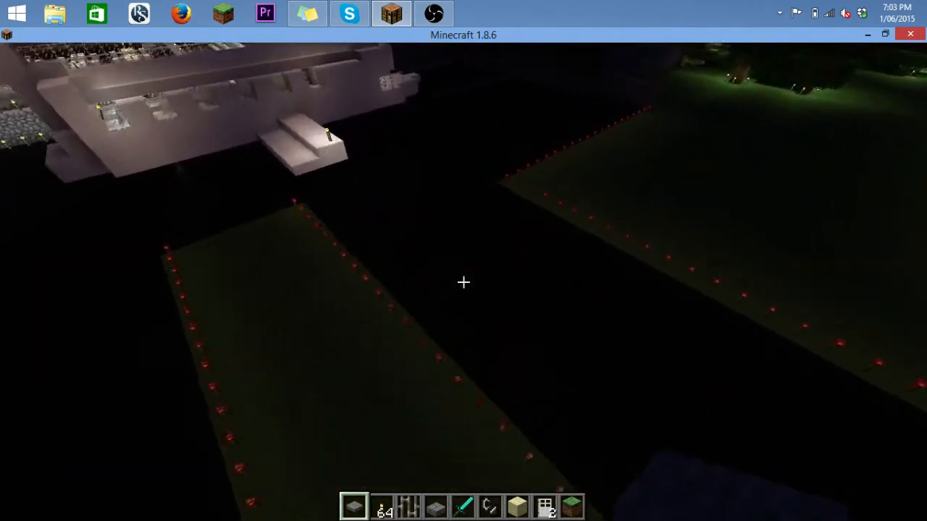
pyautogui.moveTo(464, 282)
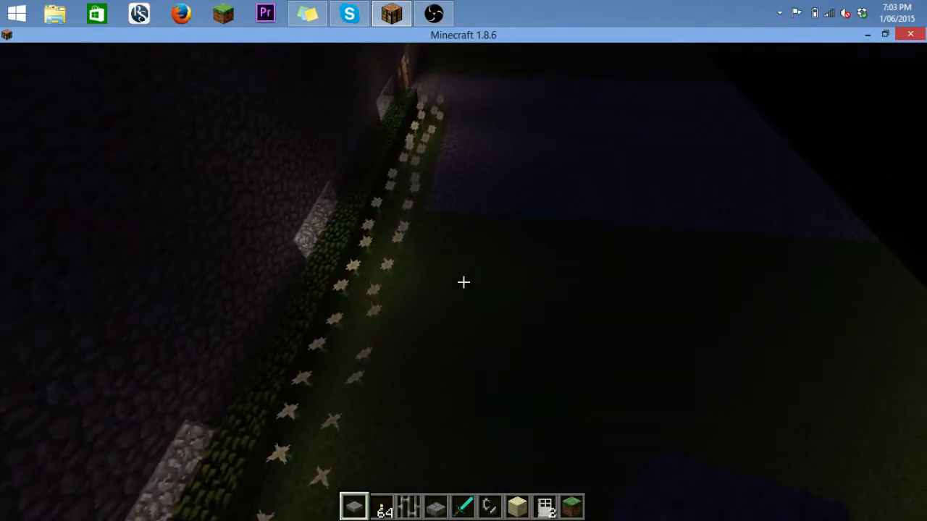
pyautogui.moveTo(463, 282)
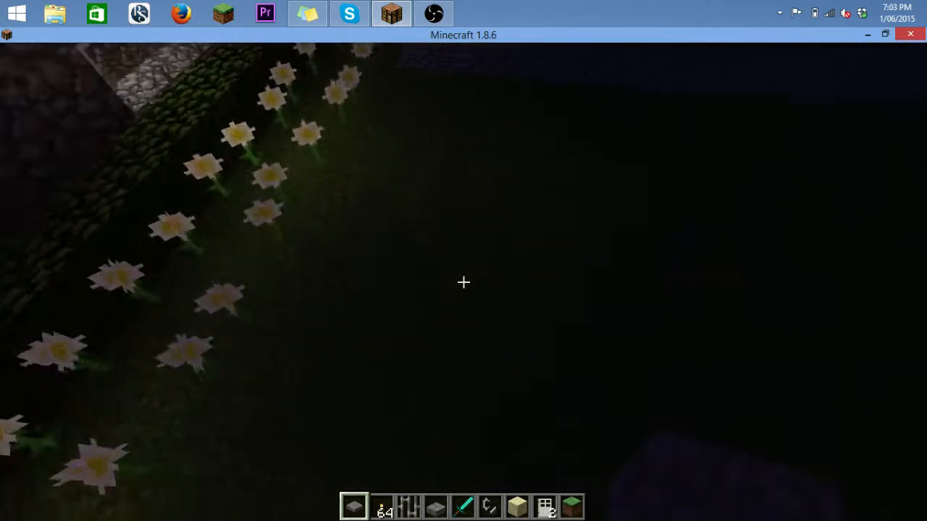
pyautogui.moveTo(463, 282)
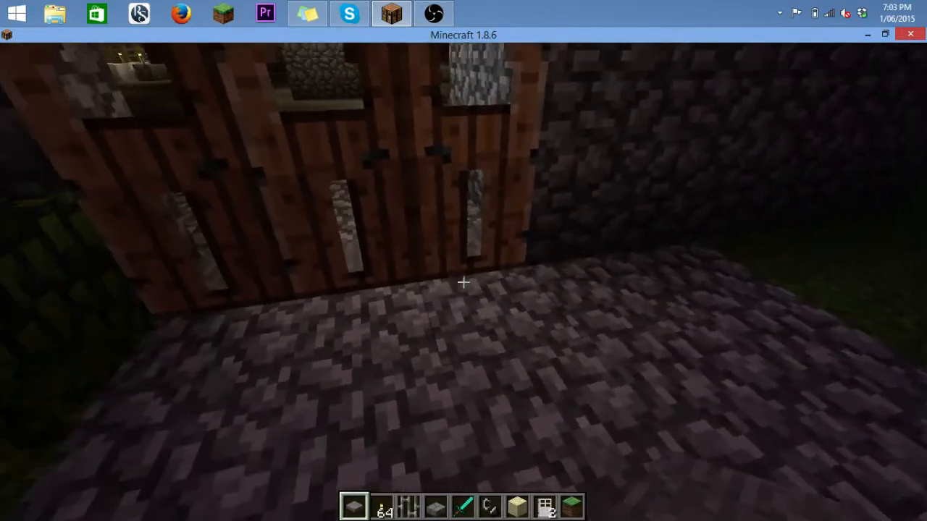
pyautogui.moveTo(464, 282)
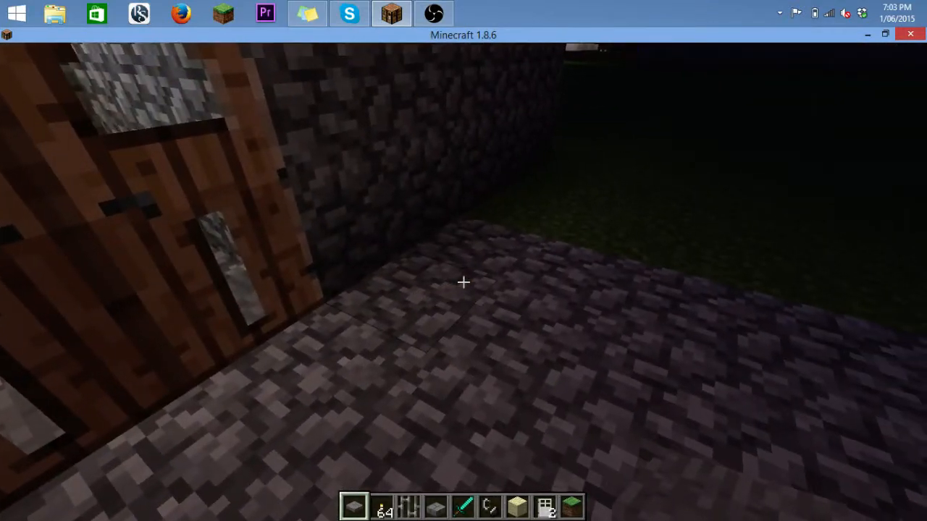